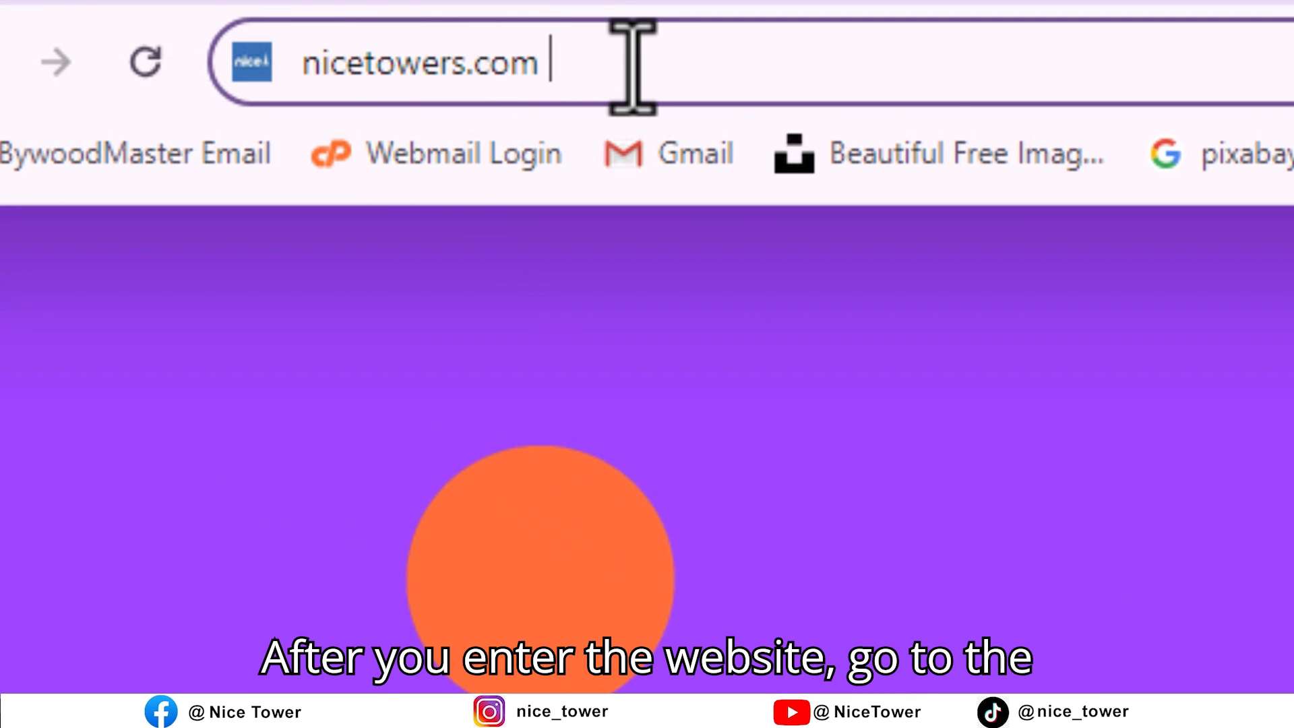
# Step: Load nicetowers.com in Chrome and scroll down to its SketchUp plugins section
pyautogui.press('Enter')
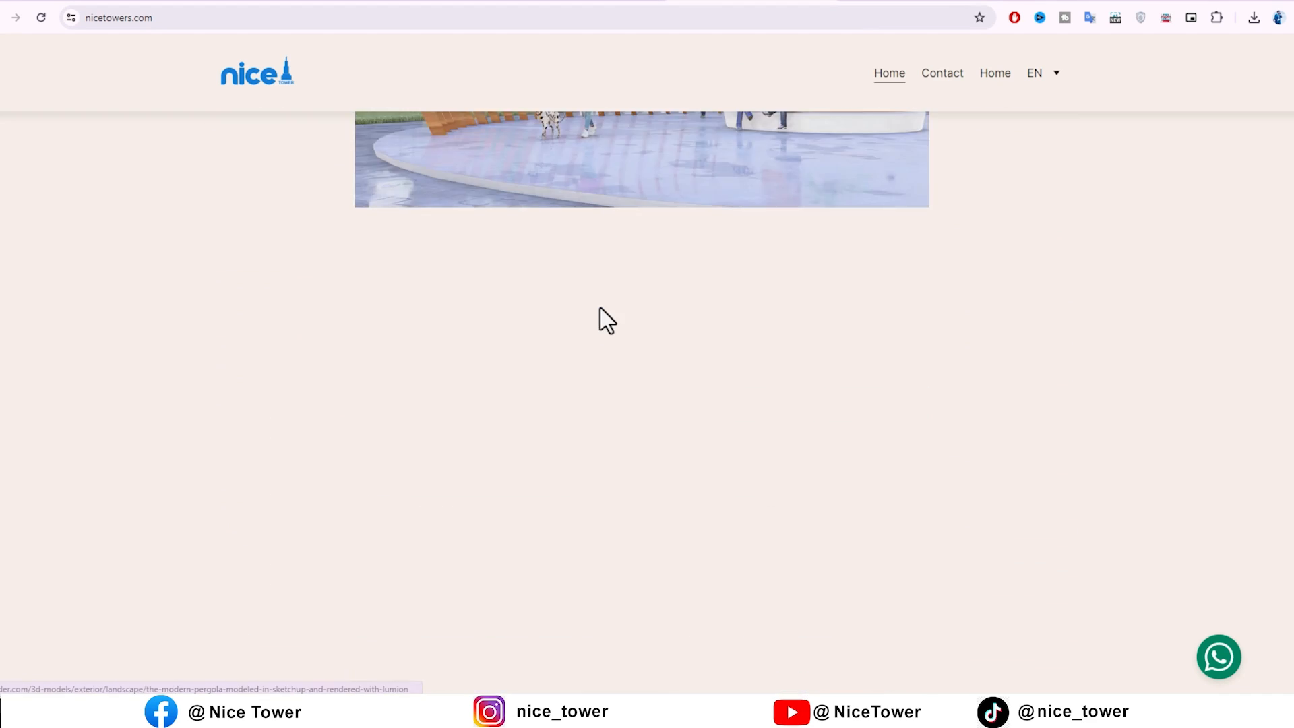
pyautogui.scroll(-3)
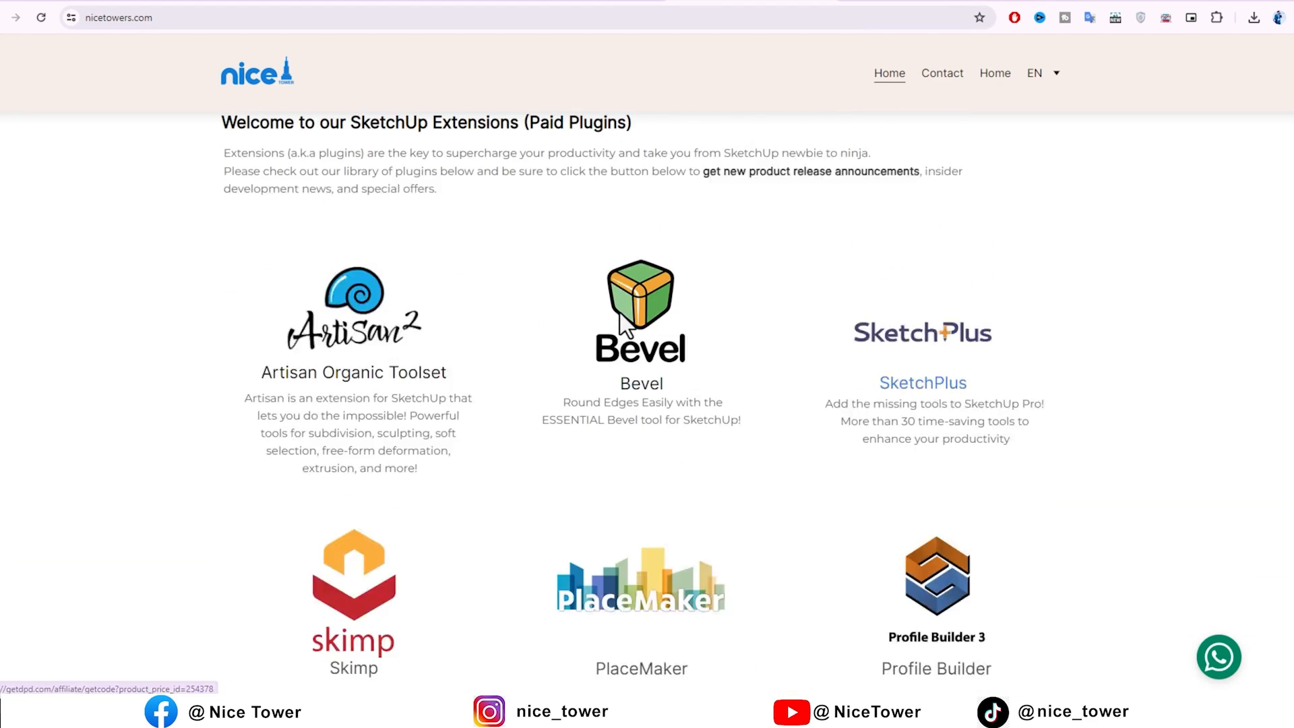
pyautogui.scroll(-3)
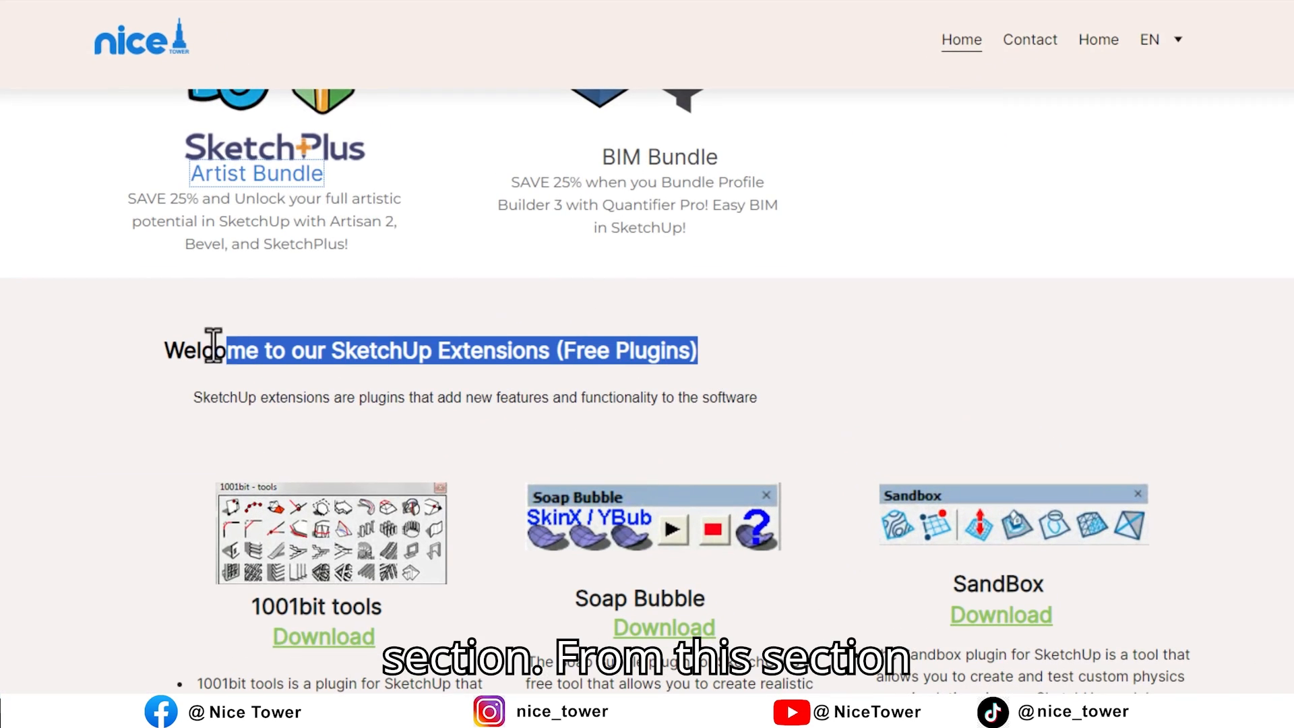
# Step: Scroll past the Free Plugins list to the Telegram channel 'click here' invitation
pyautogui.scroll(-3)
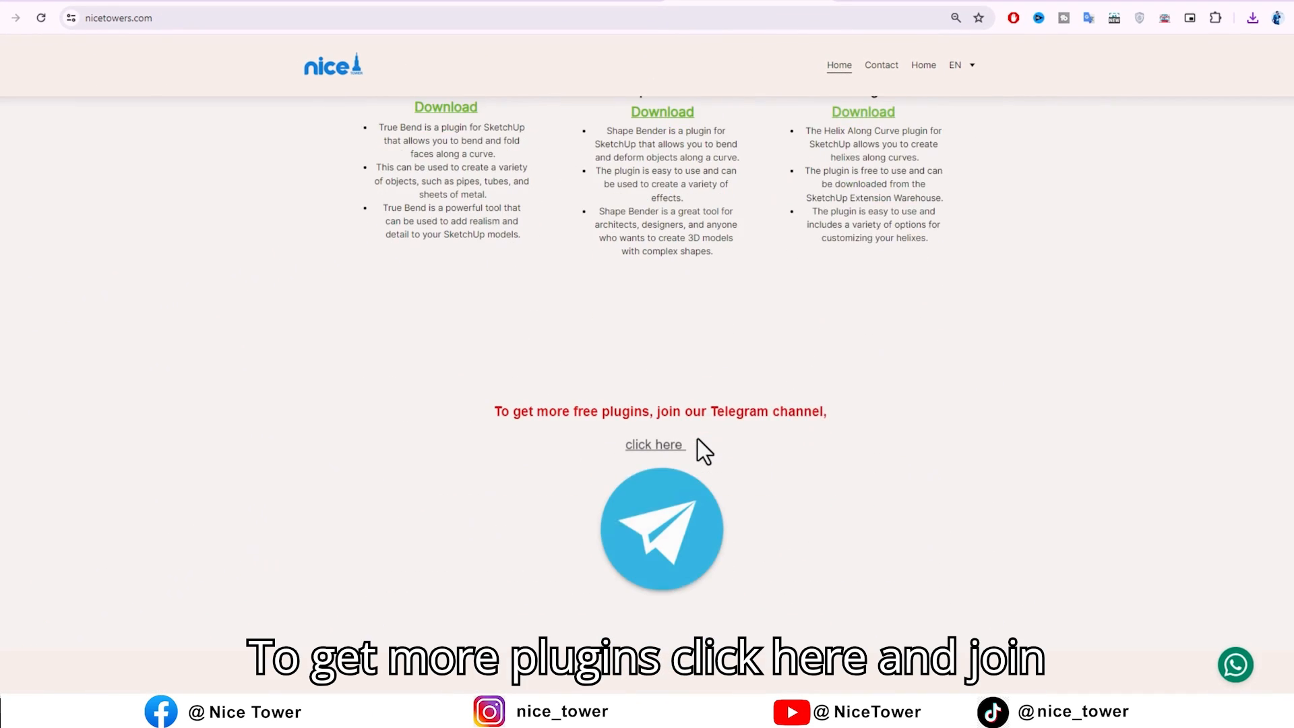
pyautogui.scroll(-3)
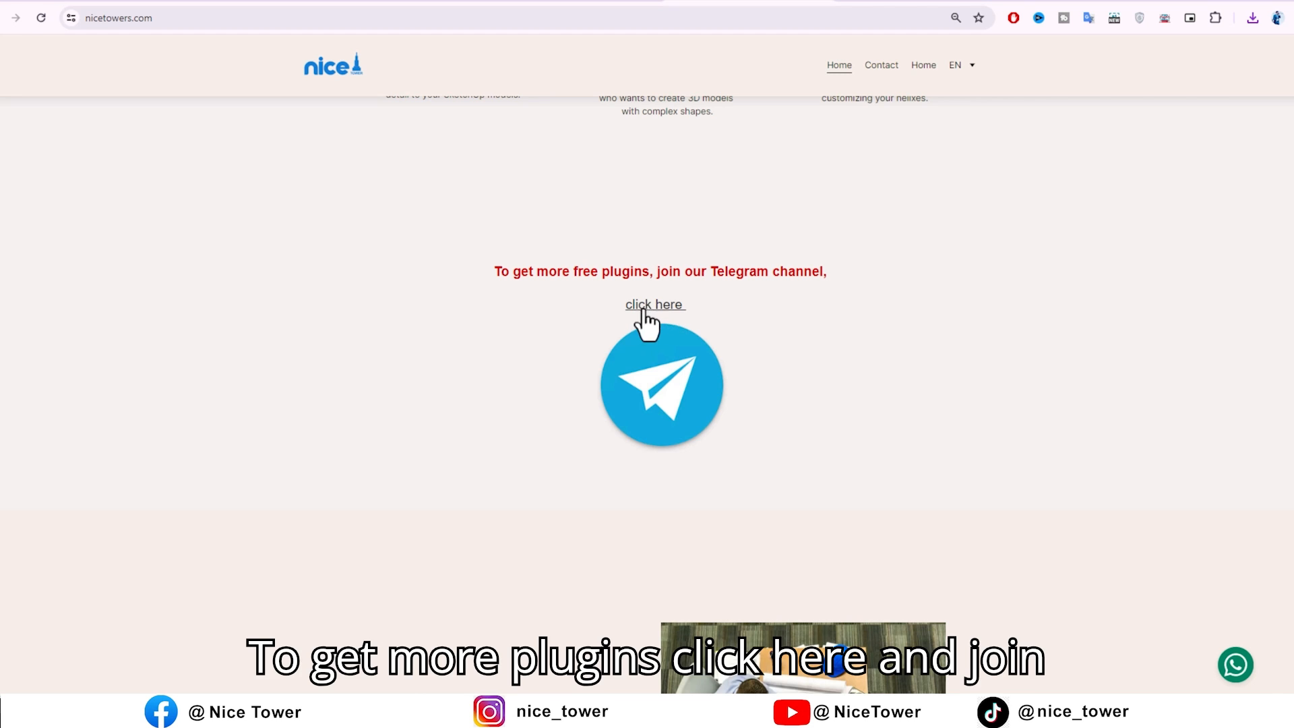
# Step: Join the NICE TOWER Telegram channel and browse its posts of downloadable .rbz plugin files
pyautogui.click(656, 304)
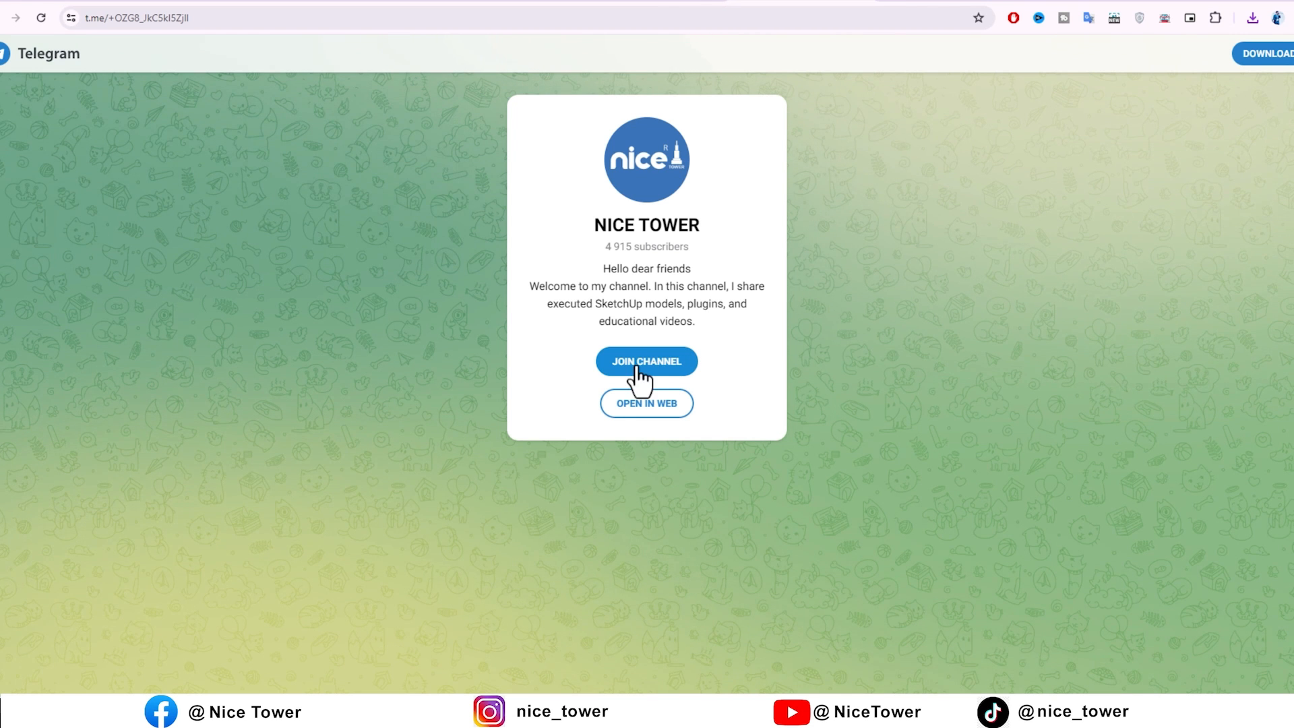
pyautogui.click(647, 404)
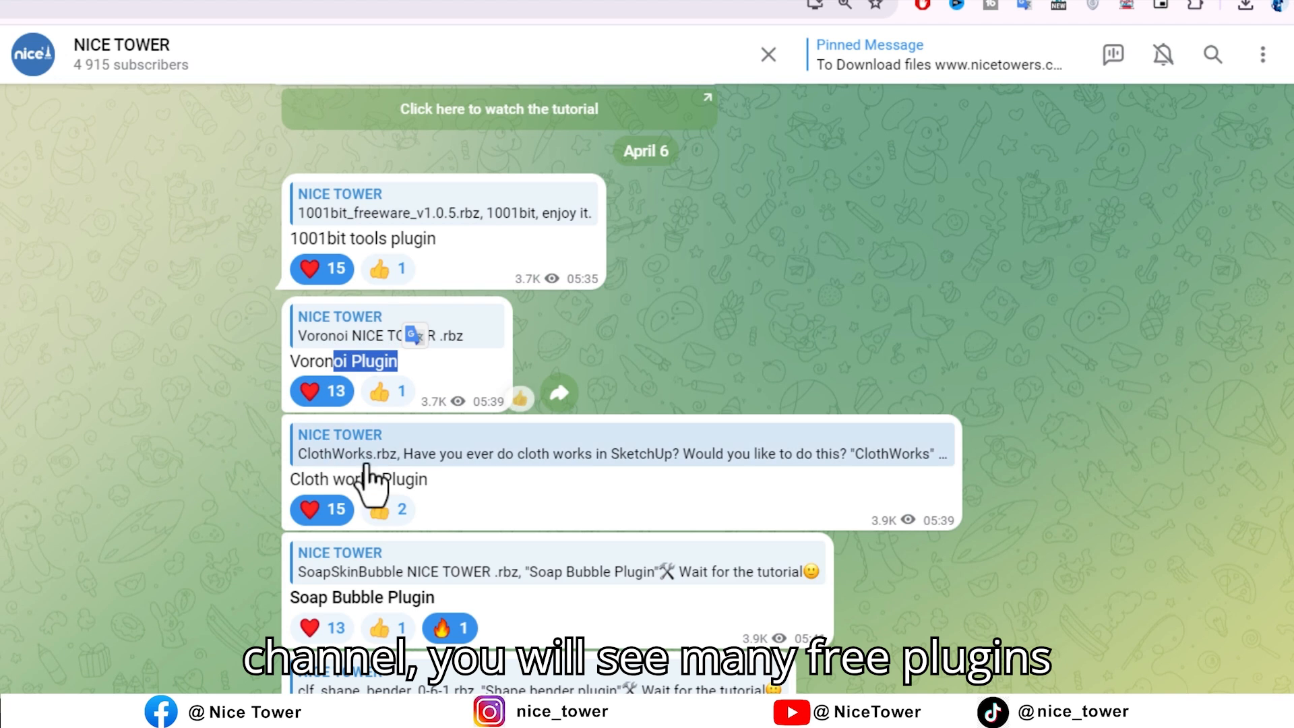
pyautogui.scroll(-3)
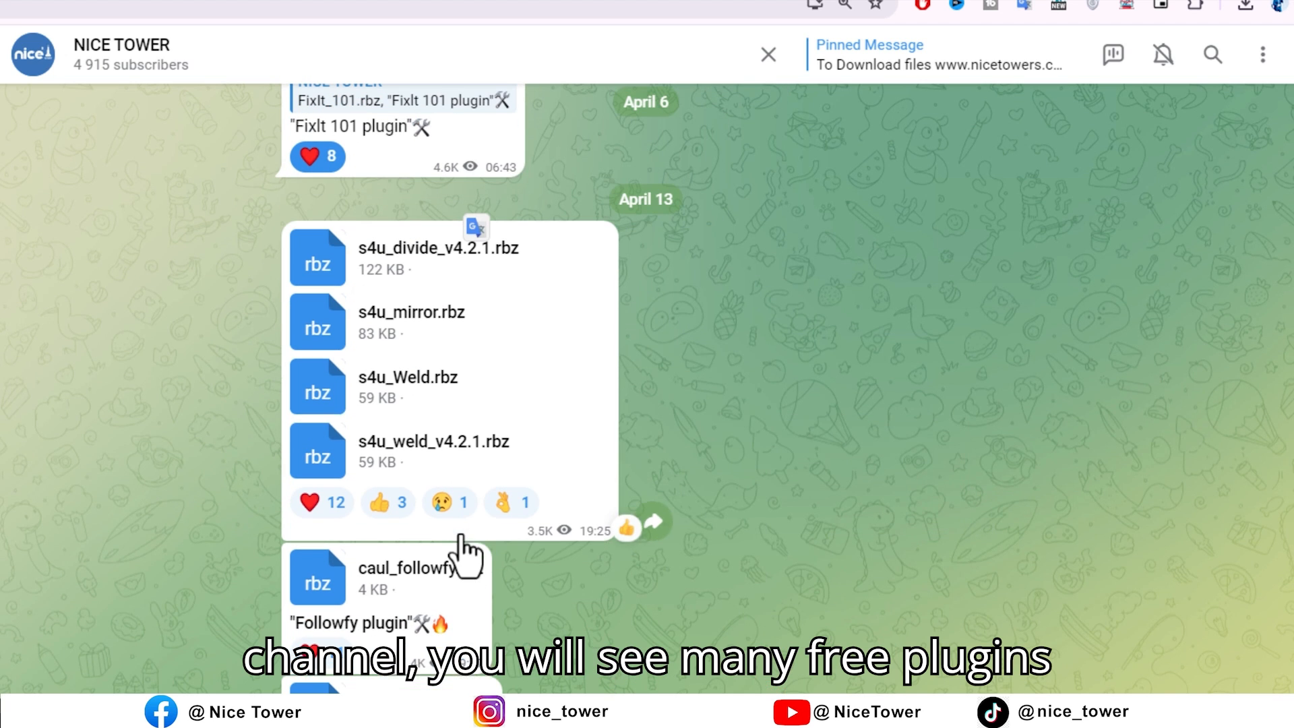
pyautogui.scroll(-3)
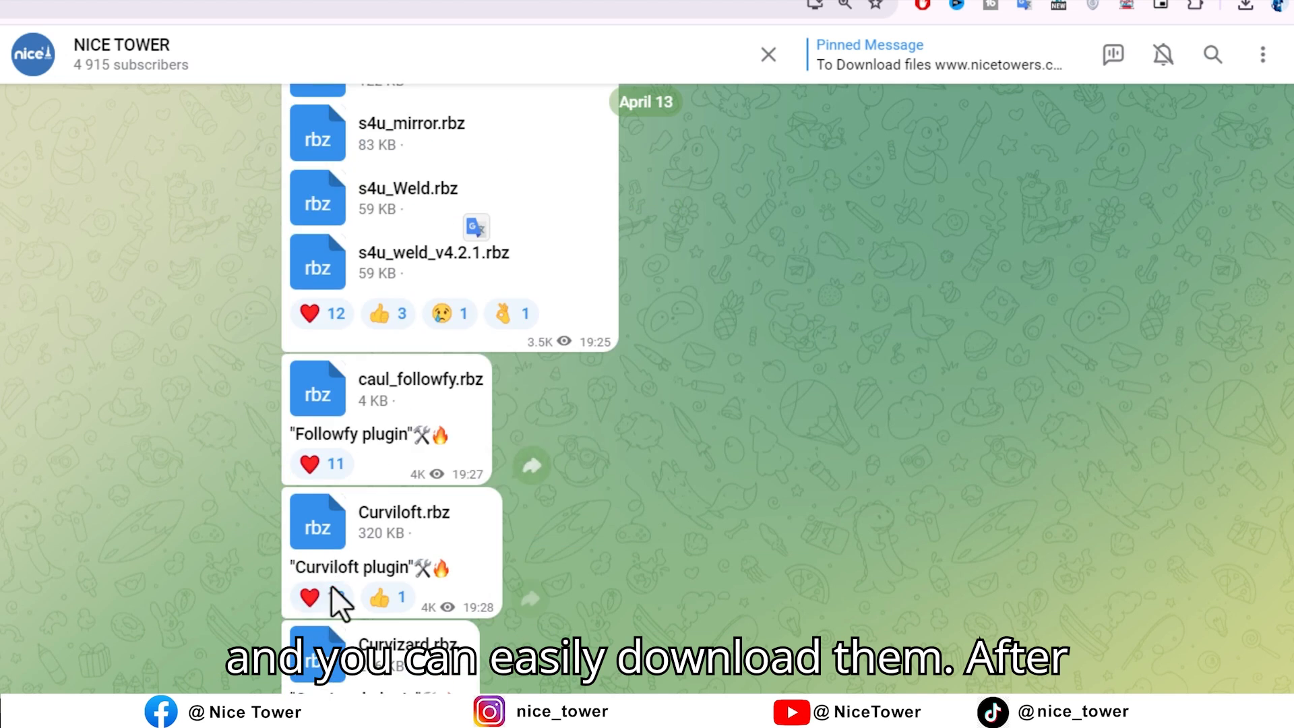
pyautogui.scroll(-3)
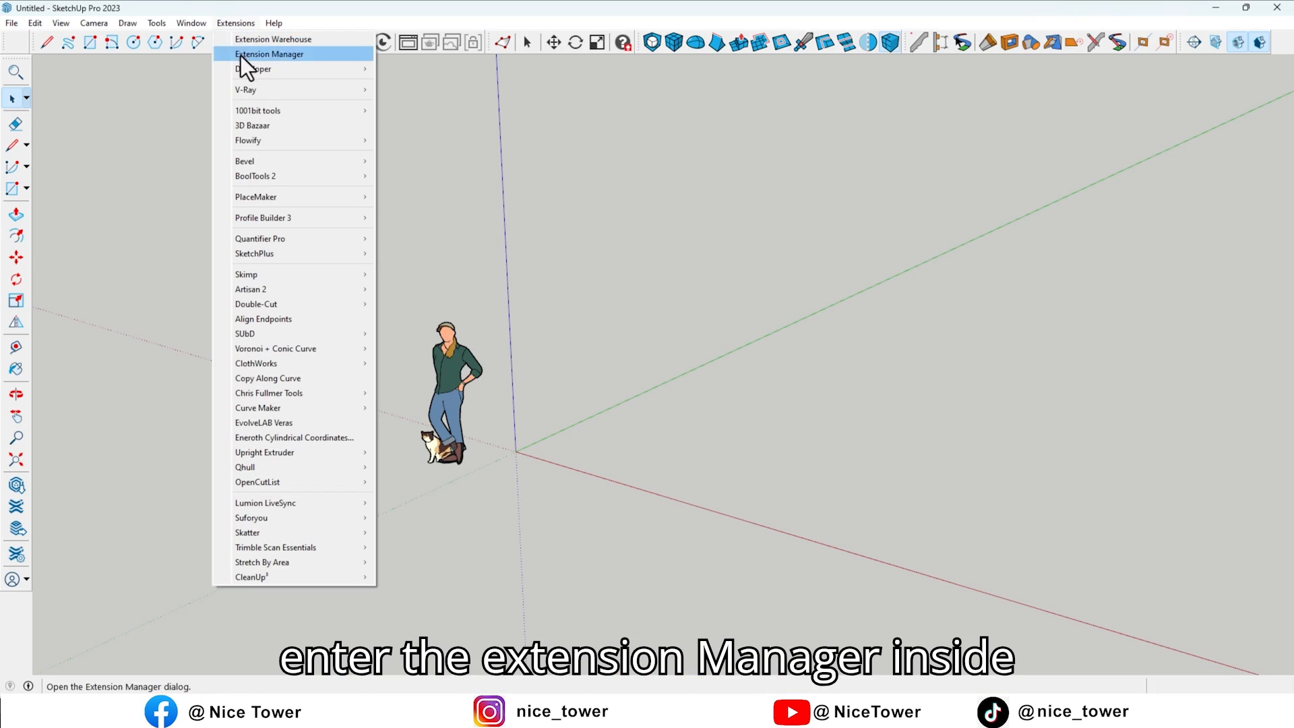
# Step: Install the downloaded .rbz plugin through SketchUp's Extension Manager
pyautogui.click(267, 54)
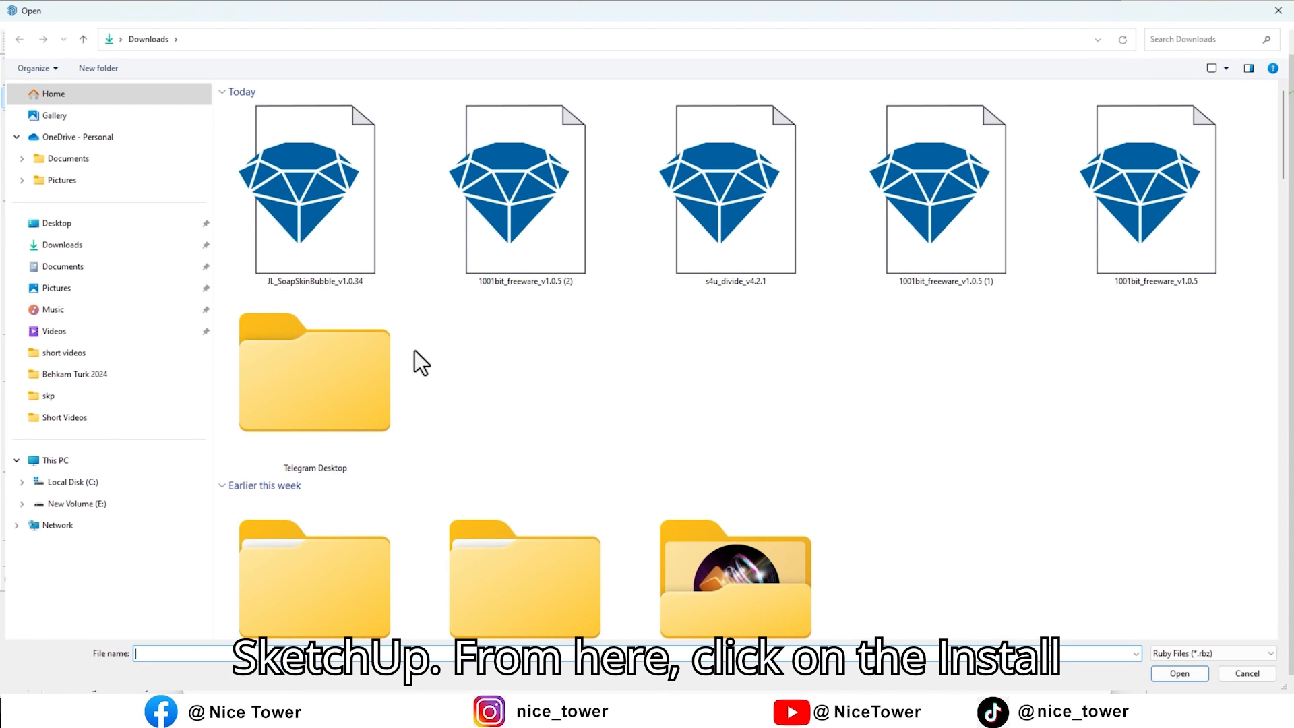
pyautogui.click(537, 195)
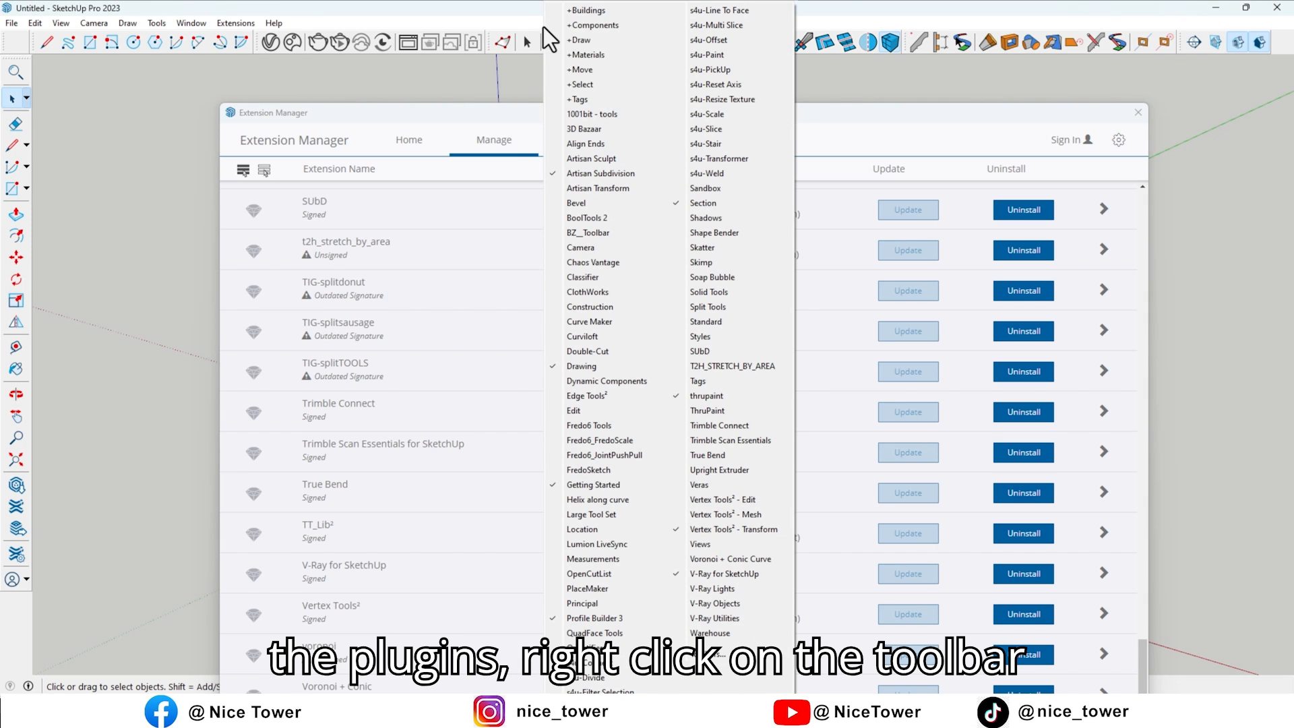
# Step: Show the 1001bit tools, Shape Bender and two more free plugin toolbars over the model
pyautogui.click(594, 113)
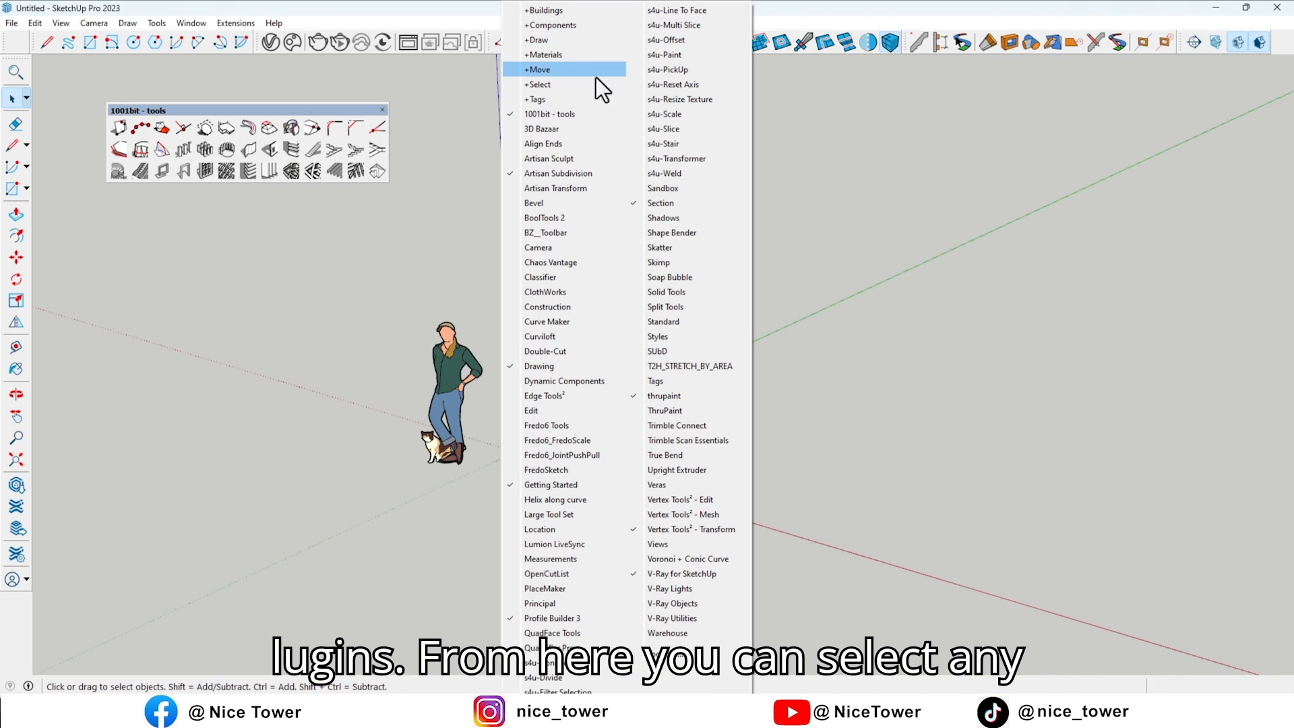
pyautogui.click(669, 277)
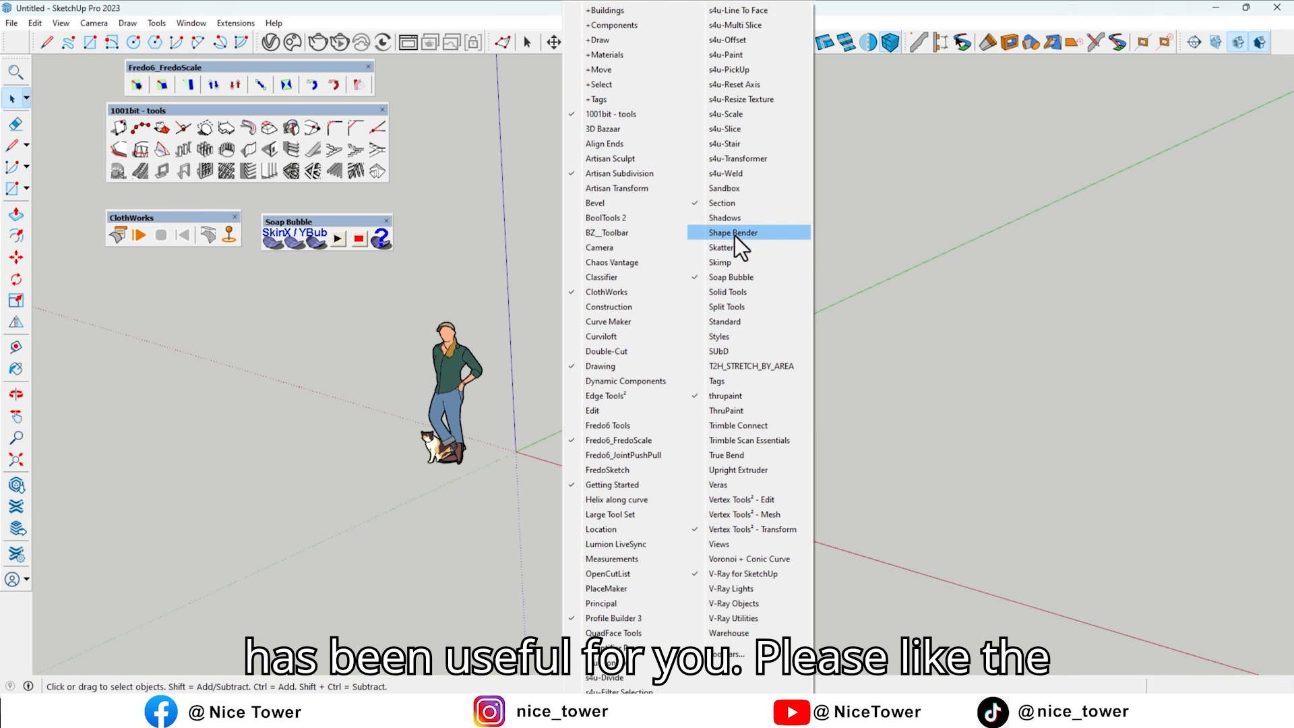
pyautogui.click(734, 232)
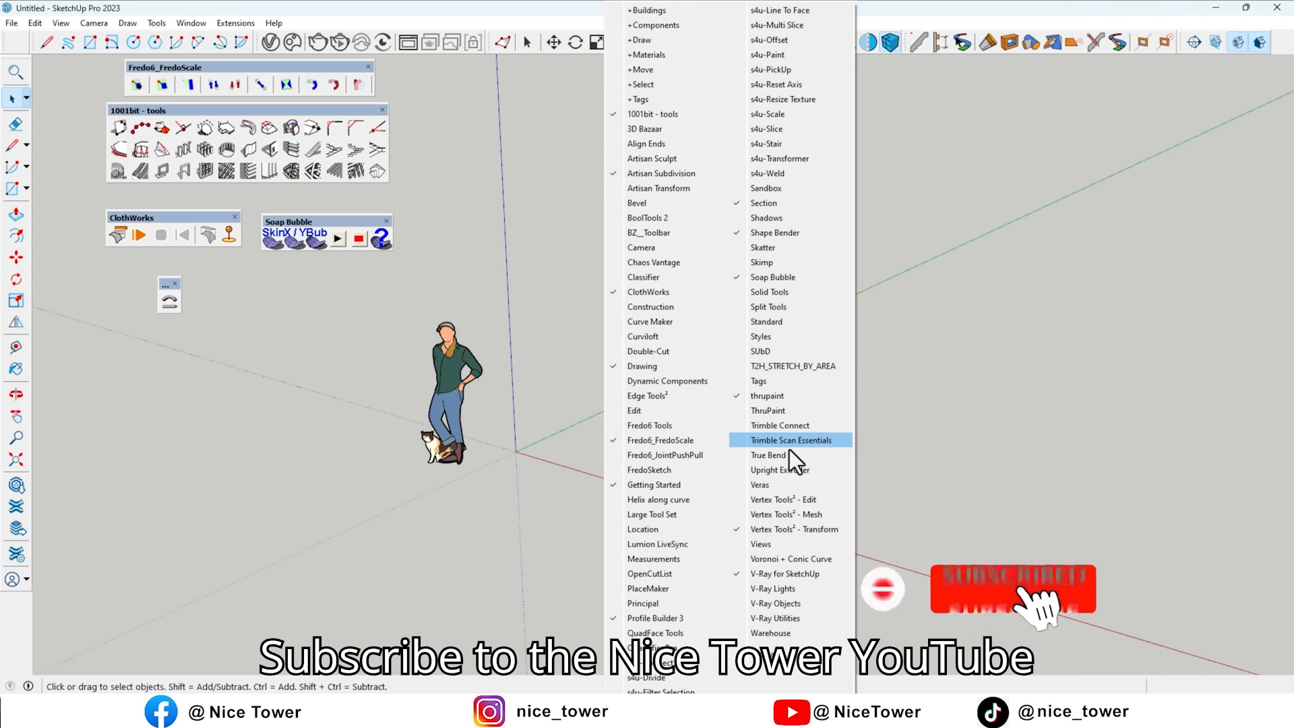
pyautogui.click(790, 439)
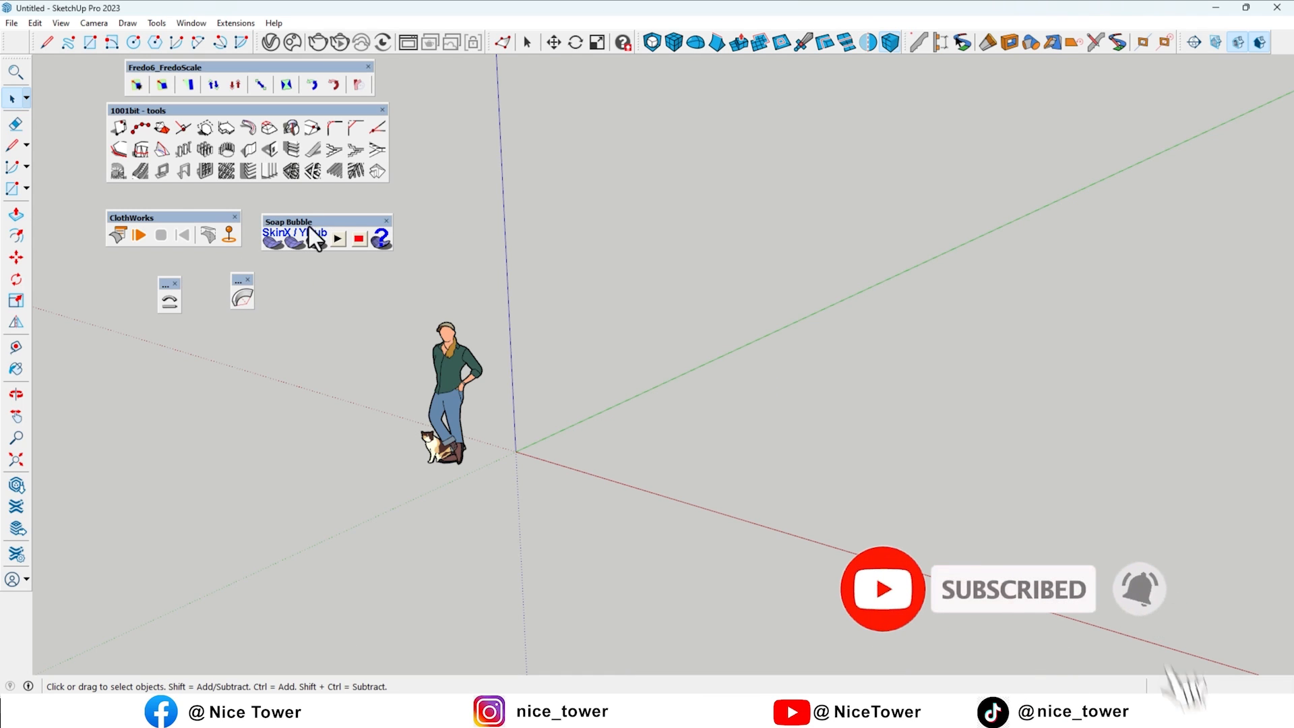